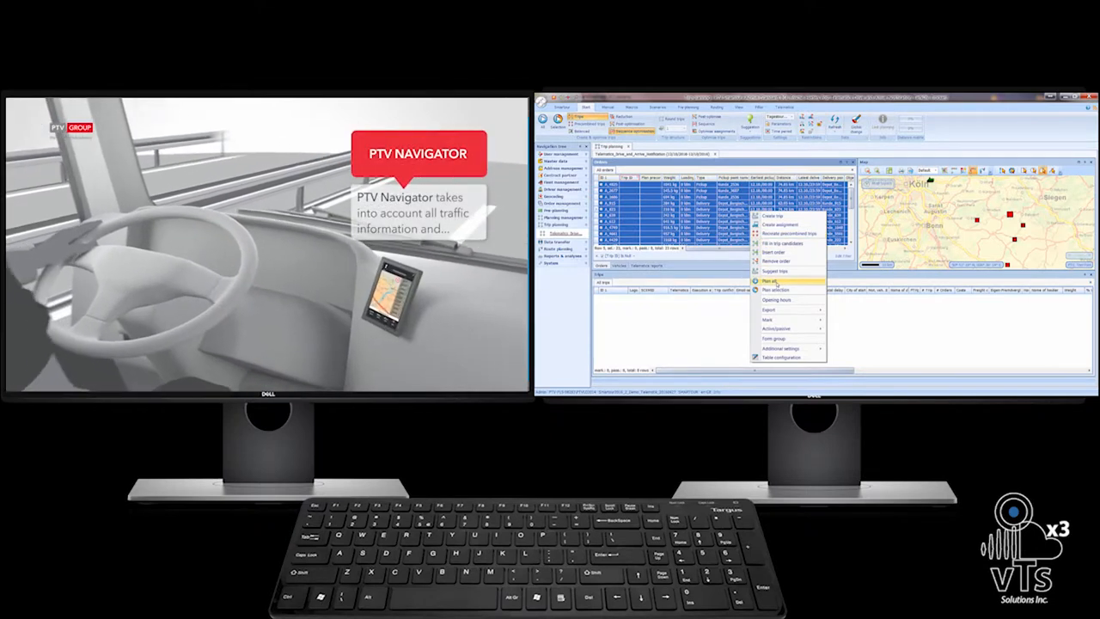
Step: Plan the marked telematics orders into a trip via Plan in
{"action": "left_click", "coordinate": [770, 281]}
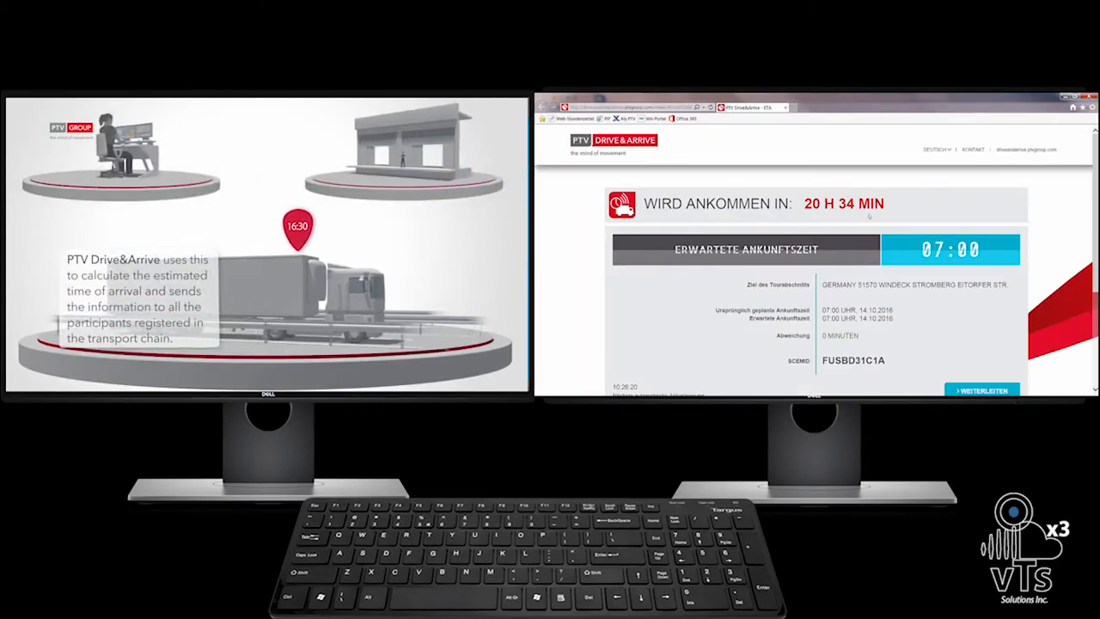
Step: View the German ETA page showing 20 H 34 MIN, then return to the Smartour trip
{"action": "left_click", "coordinate": [936, 149]}
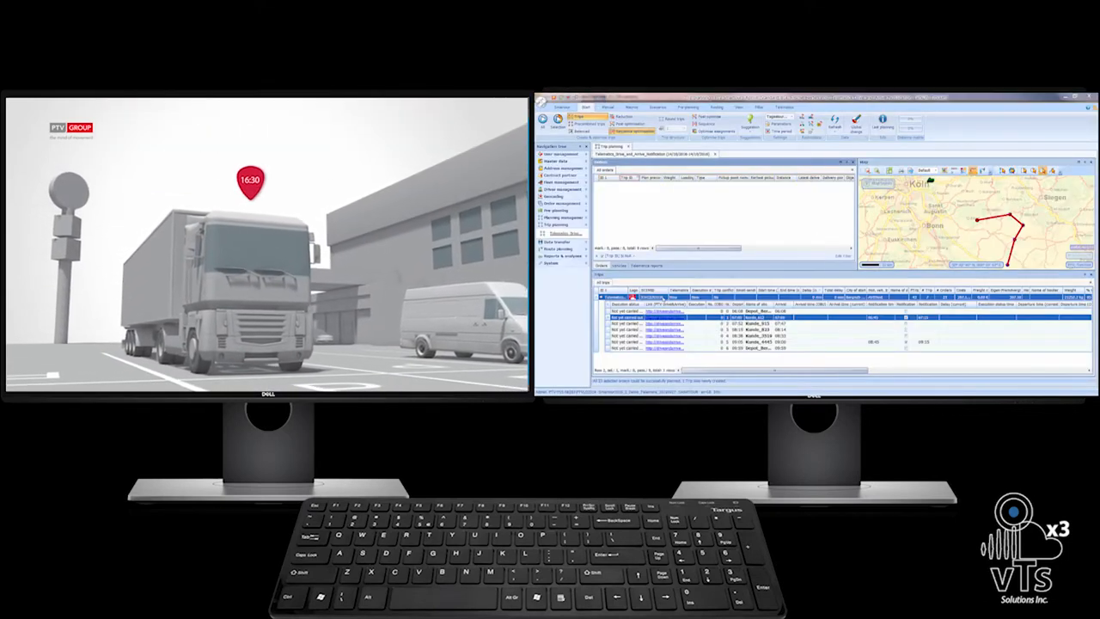
Step: Send ETA notifications for the planned trip and confirm with Yes
{"action": "right_click", "coordinate": [662, 311]}
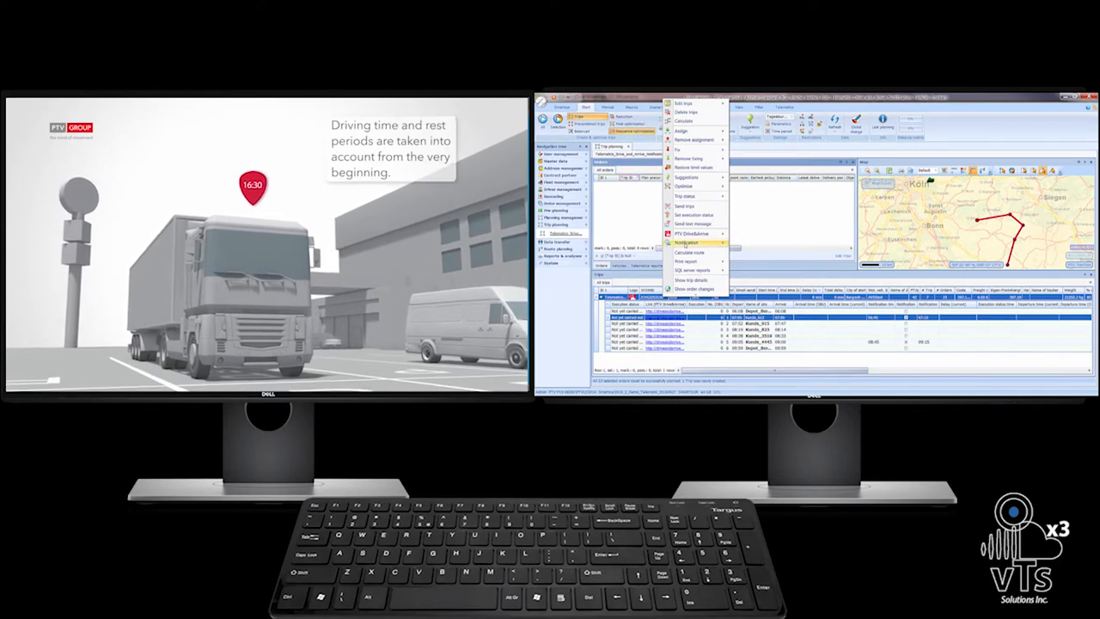
{"action": "left_click", "coordinate": [688, 243]}
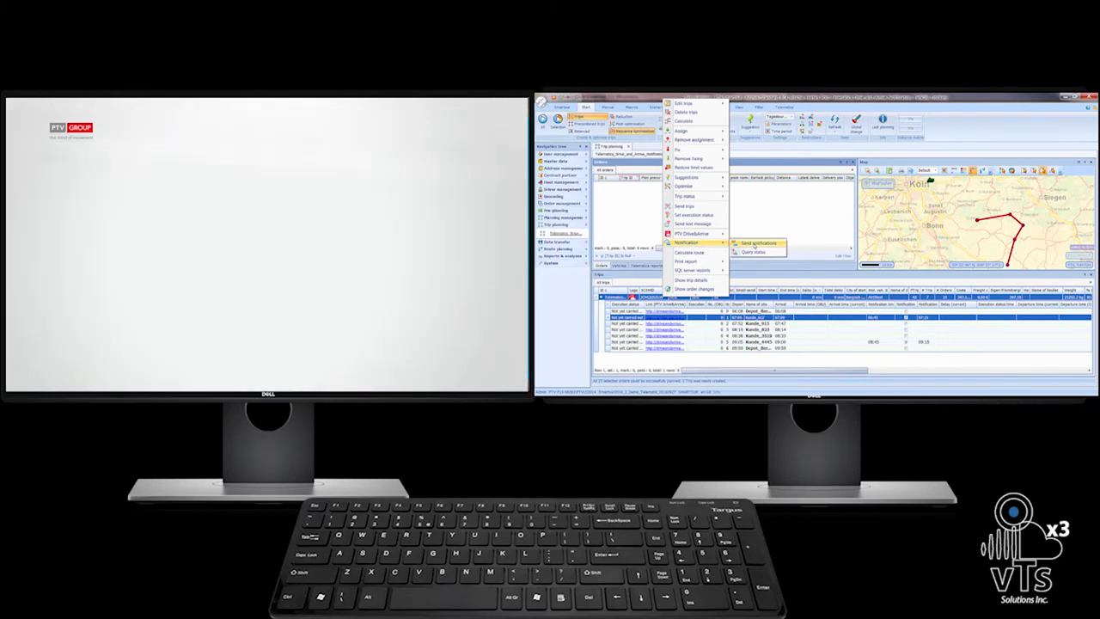
{"action": "left_click", "coordinate": [758, 242]}
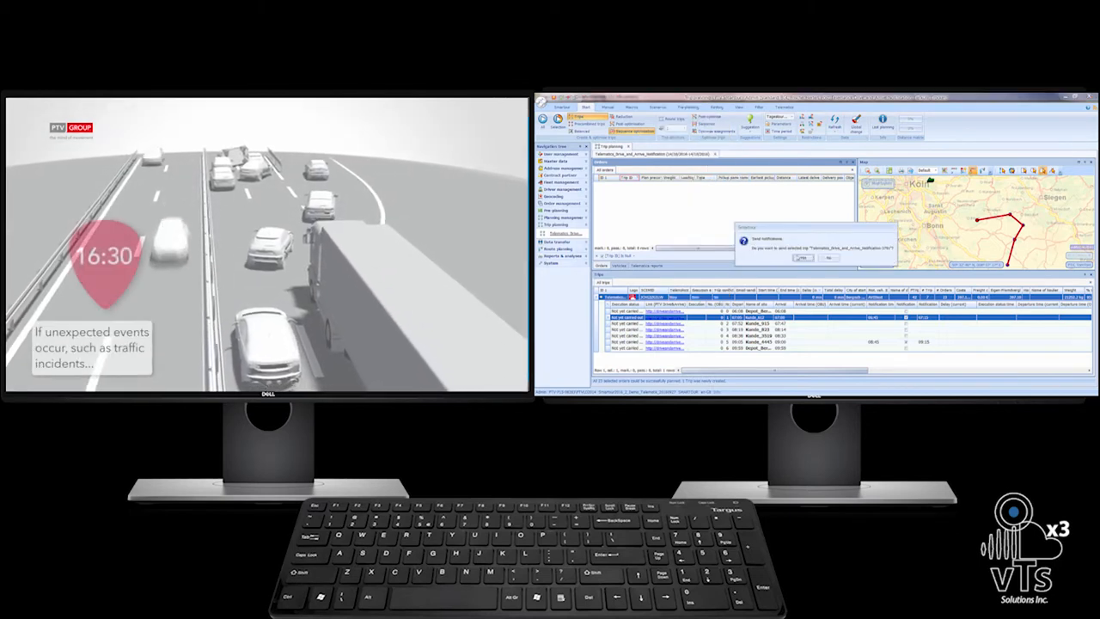
{"action": "left_click", "coordinate": [802, 258]}
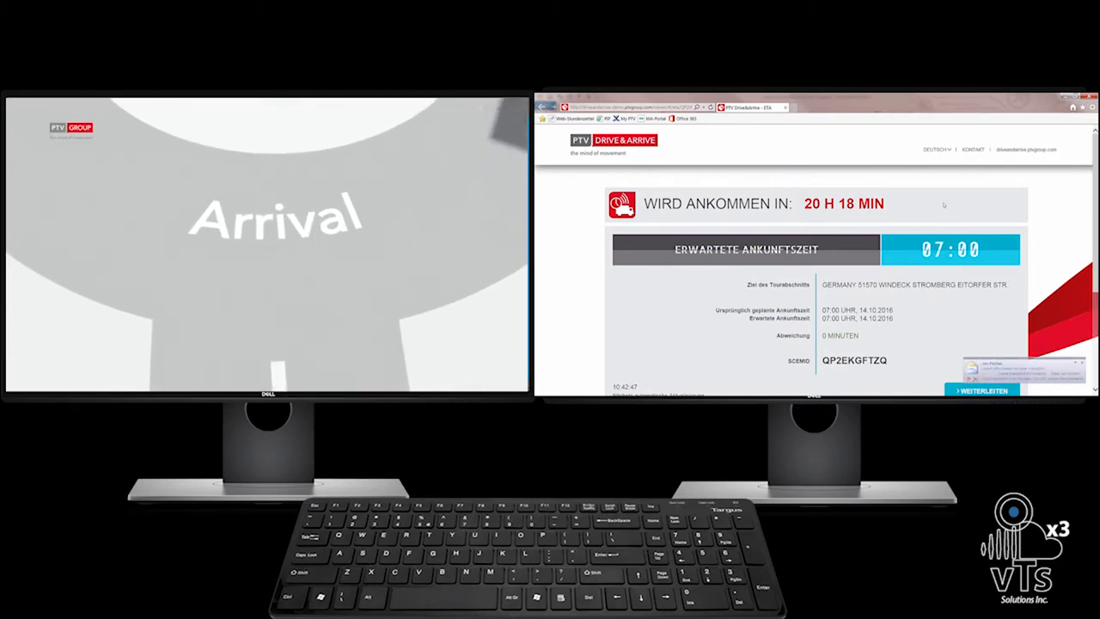
Step: Switch the Drive&Arrive ETA page language to English, showing 20 h 18 min remaining
{"action": "left_click", "coordinate": [935, 148]}
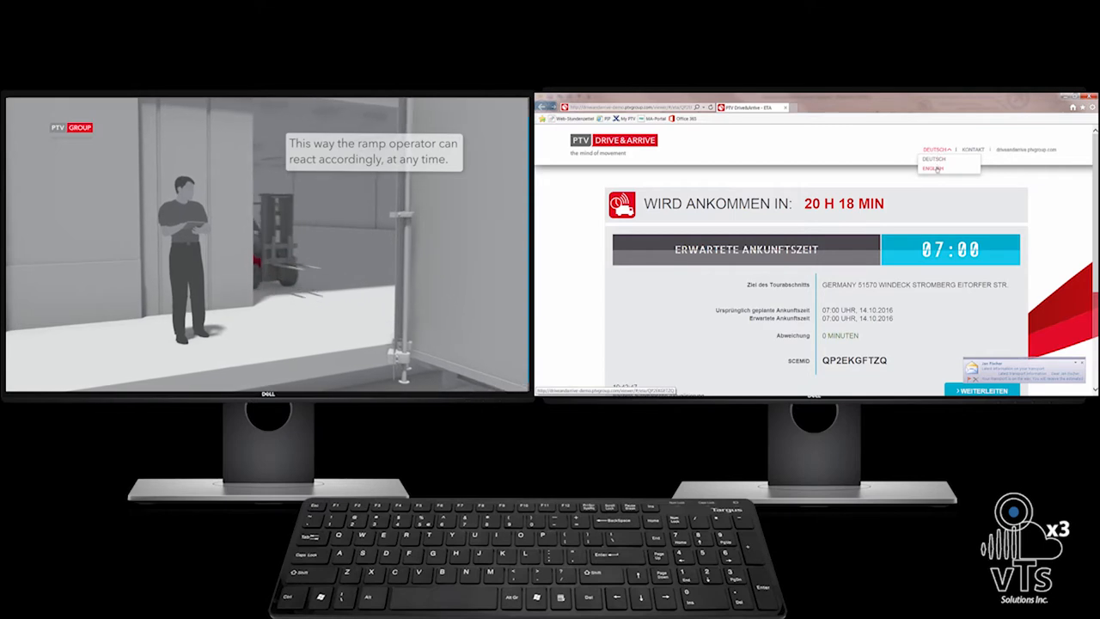
{"action": "left_click", "coordinate": [933, 167]}
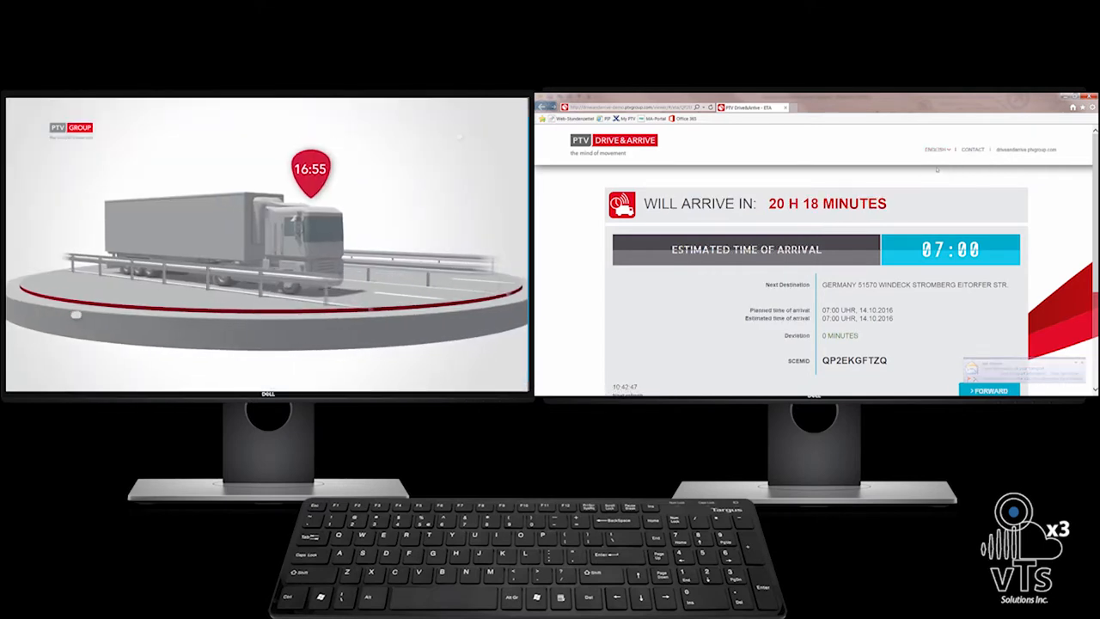